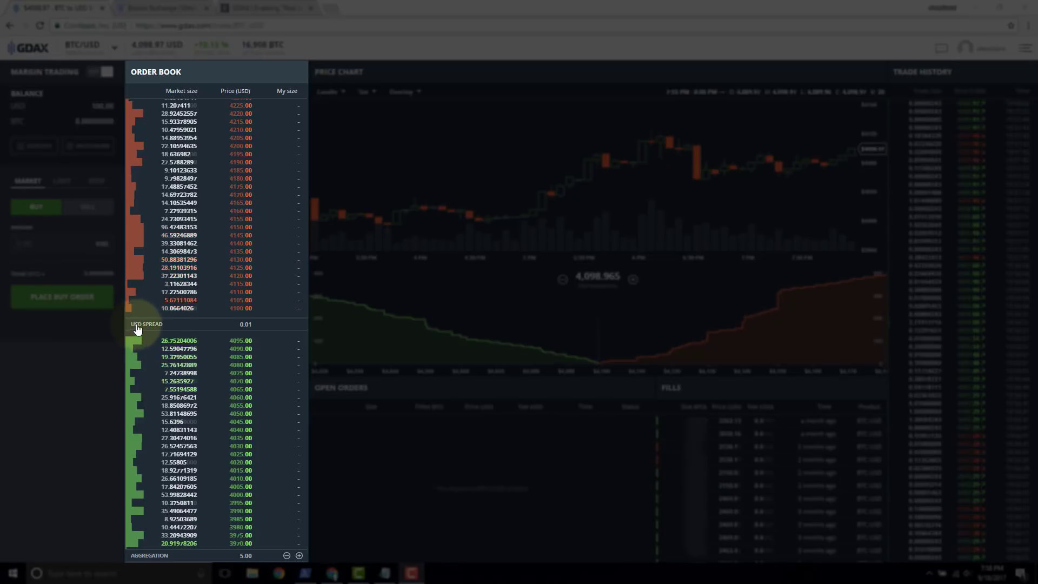
mouse_move(263, 332)
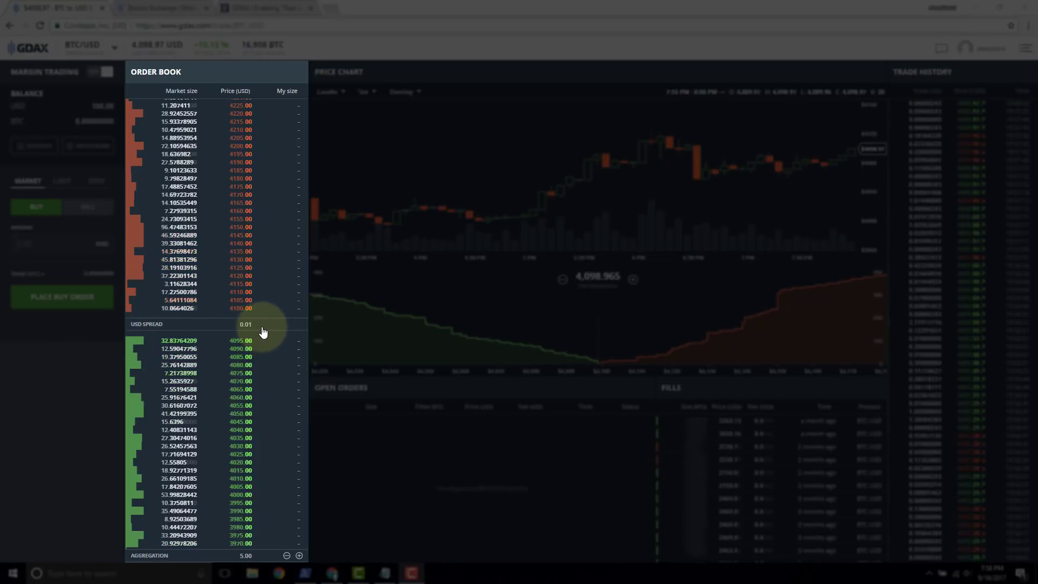
mouse_move(261, 321)
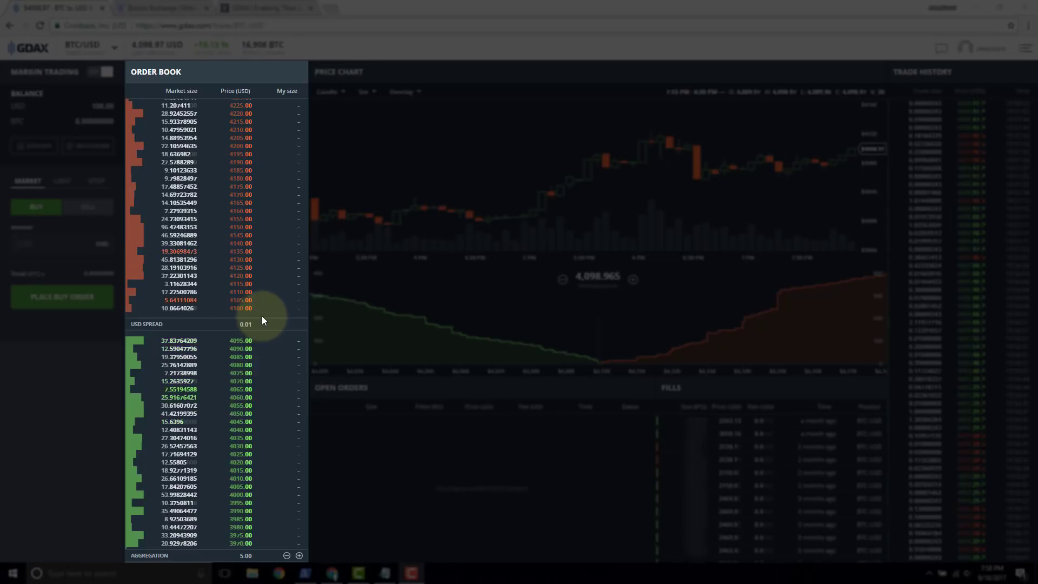
mouse_move(261, 340)
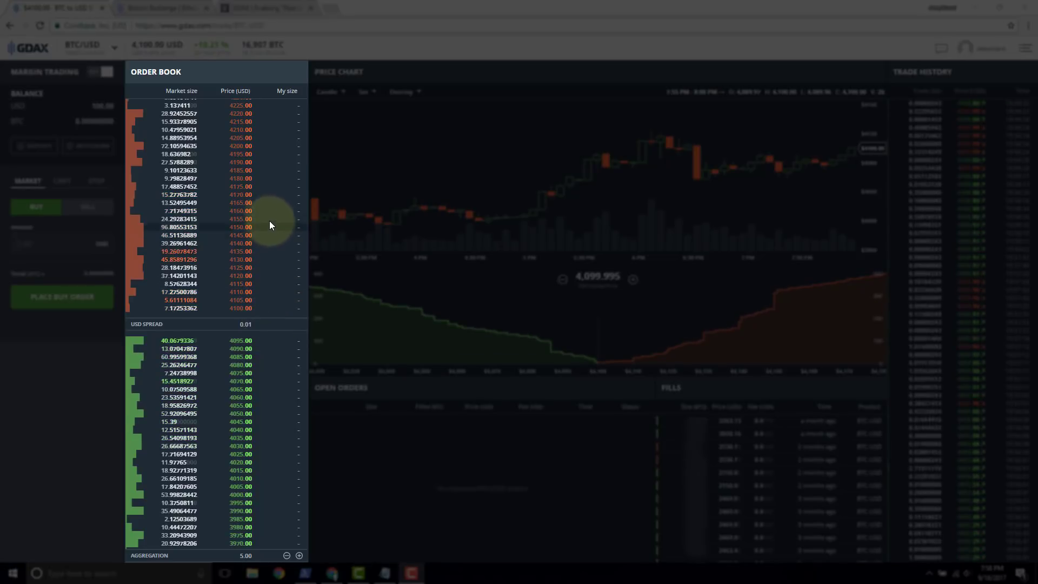
mouse_move(267, 187)
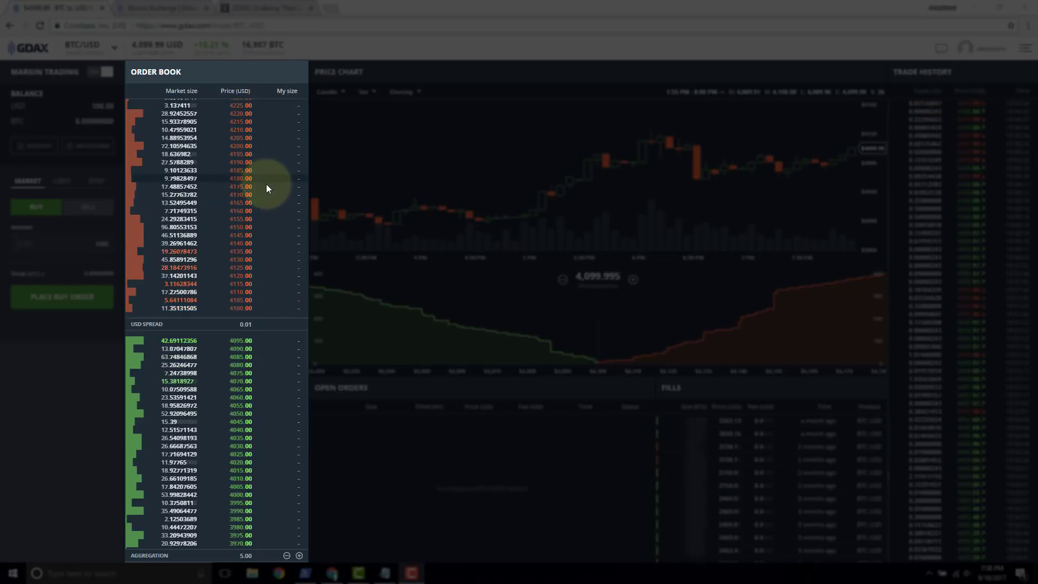
mouse_move(264, 261)
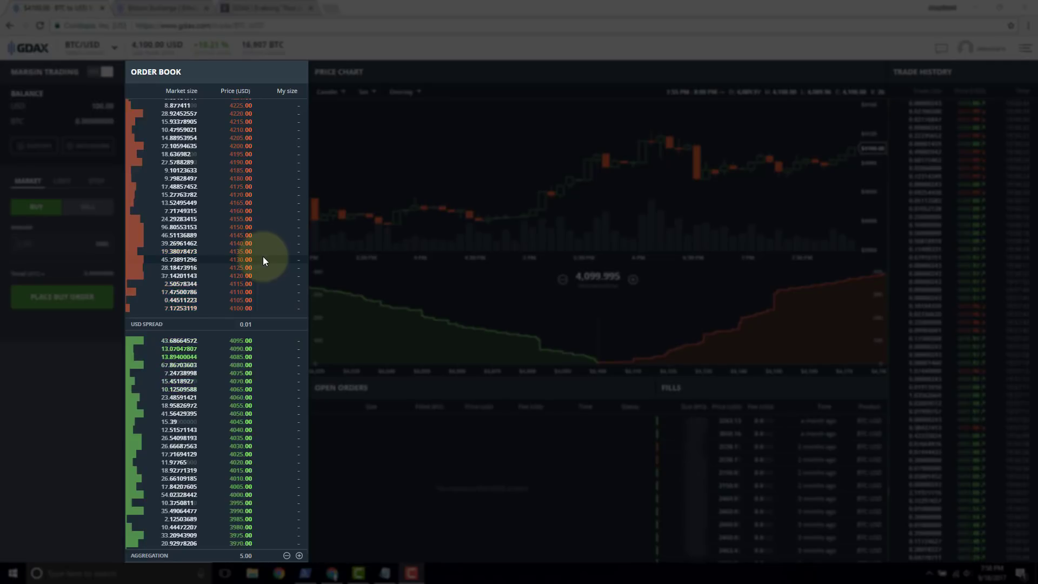
mouse_move(257, 310)
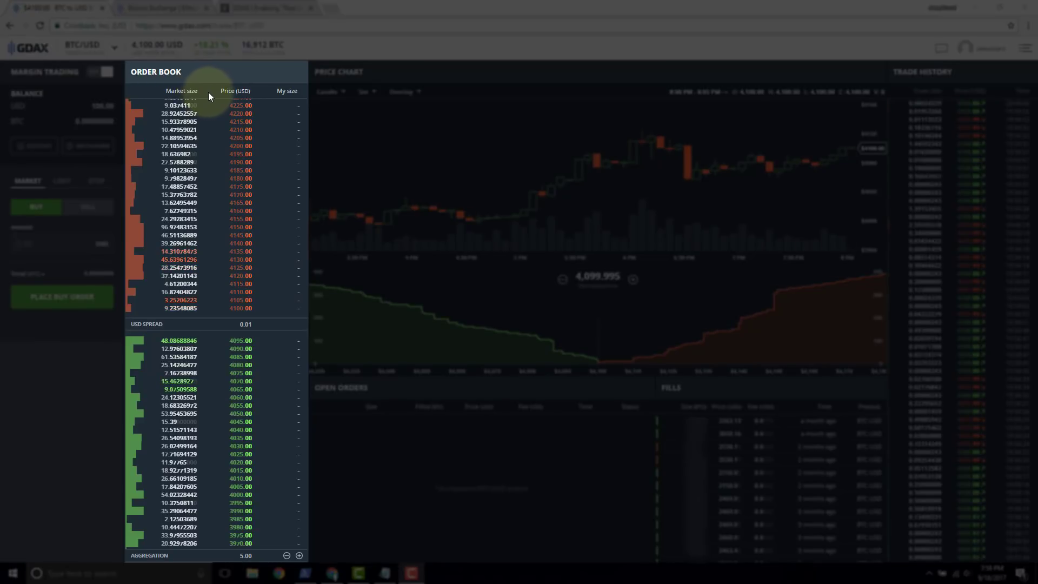
mouse_move(230, 112)
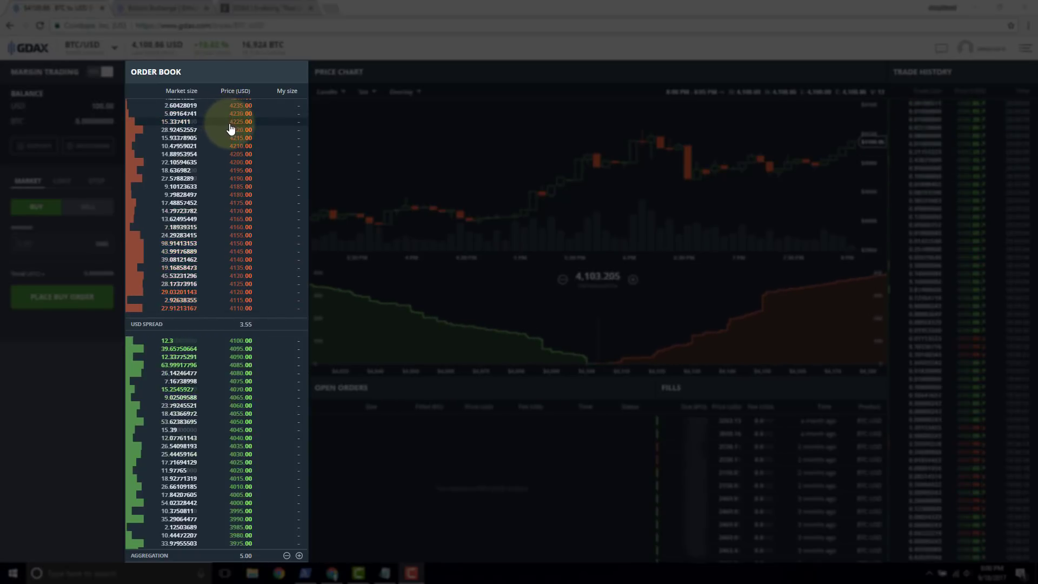
mouse_move(234, 129)
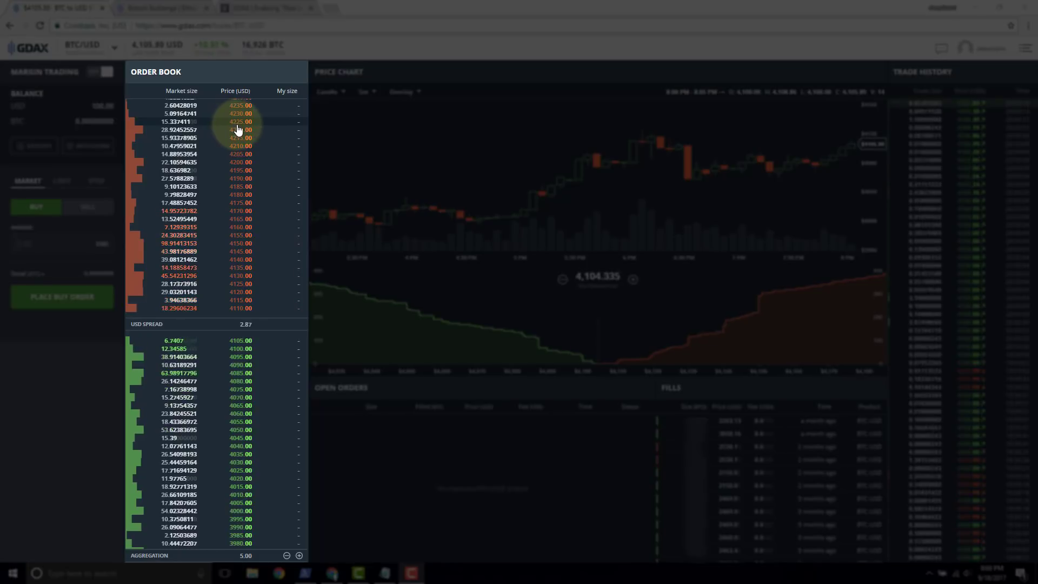
mouse_move(228, 125)
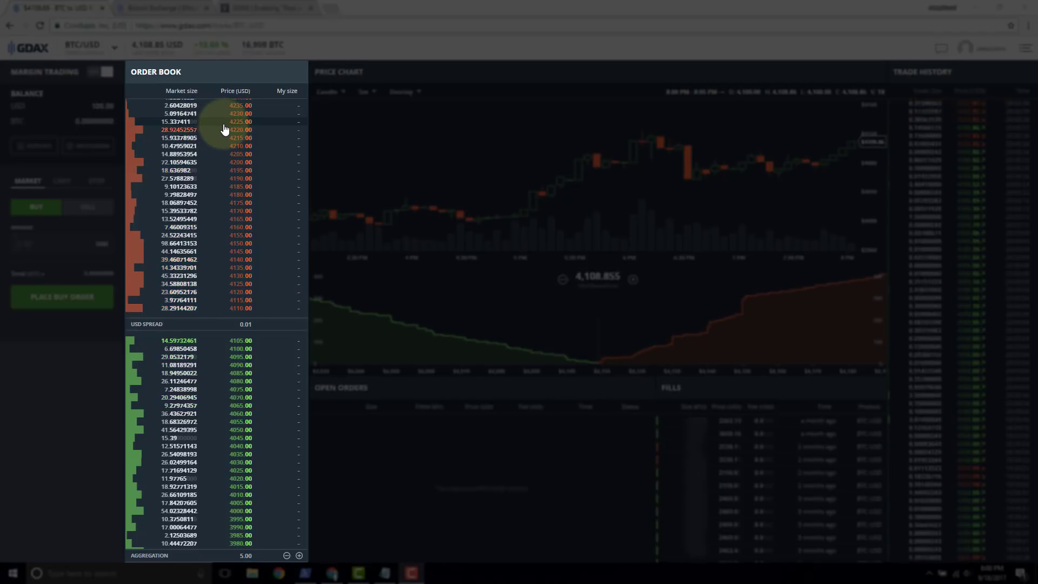
mouse_move(221, 141)
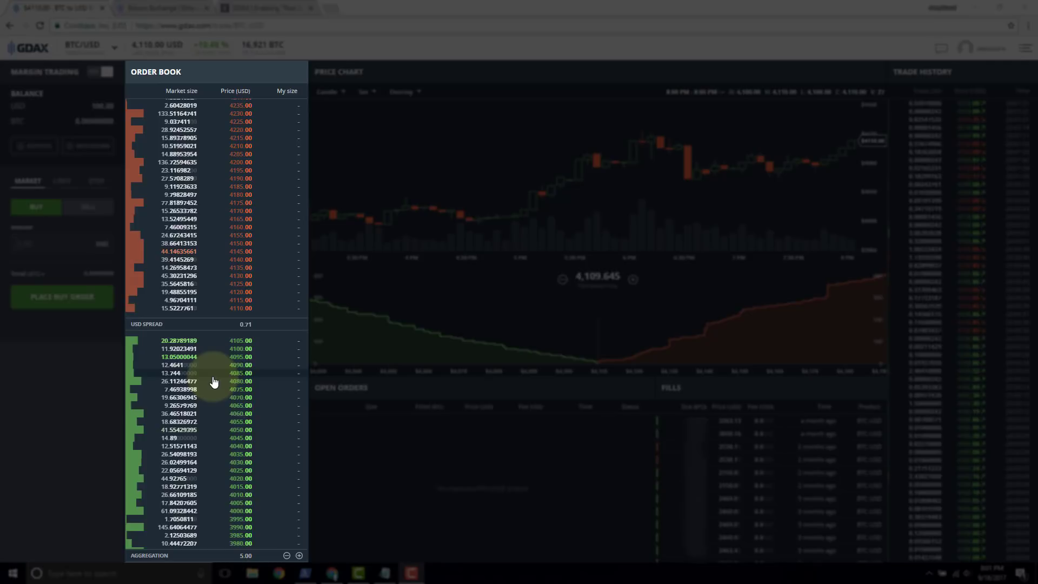
Step: Lower the order book aggregation to 0.01 so individual price levels show, spread 0.01
left_click(286, 555)
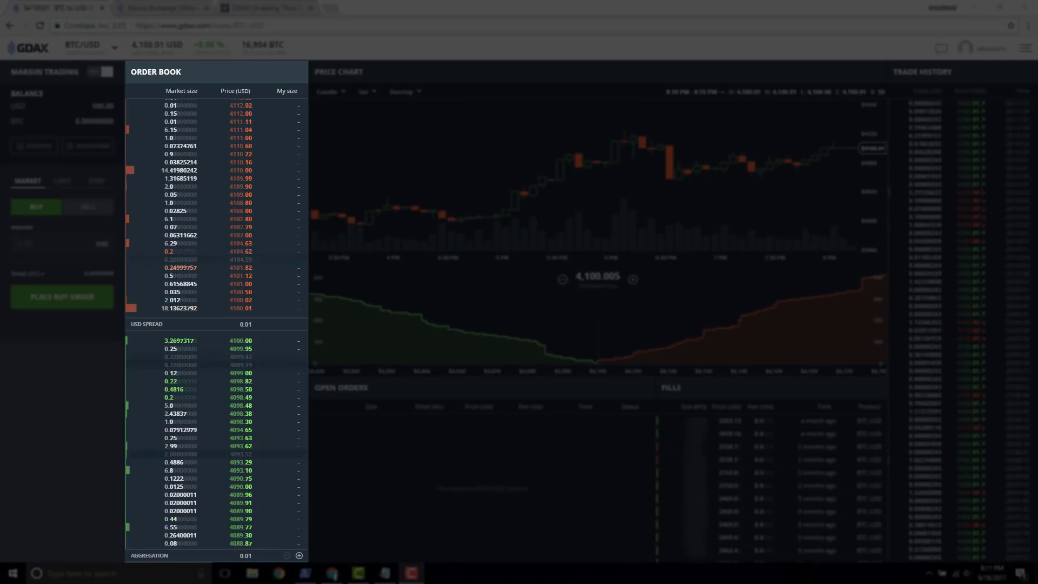